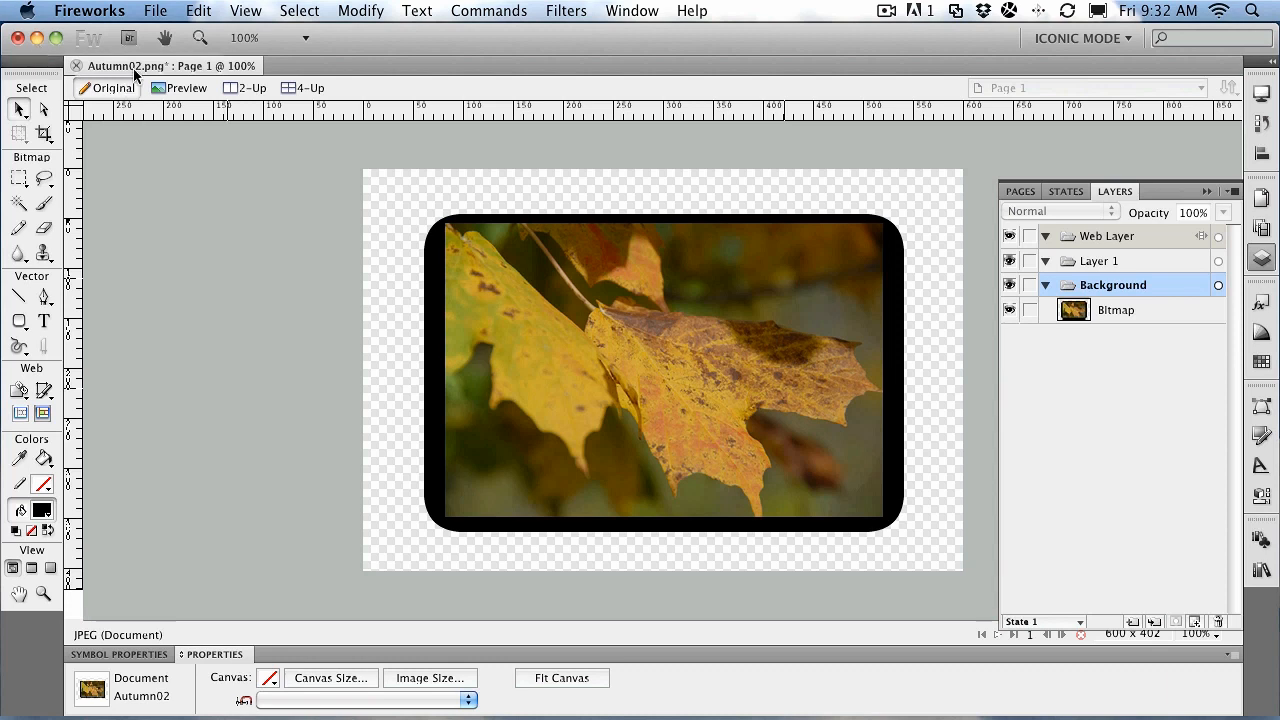
pyautogui.moveTo(243, 250)
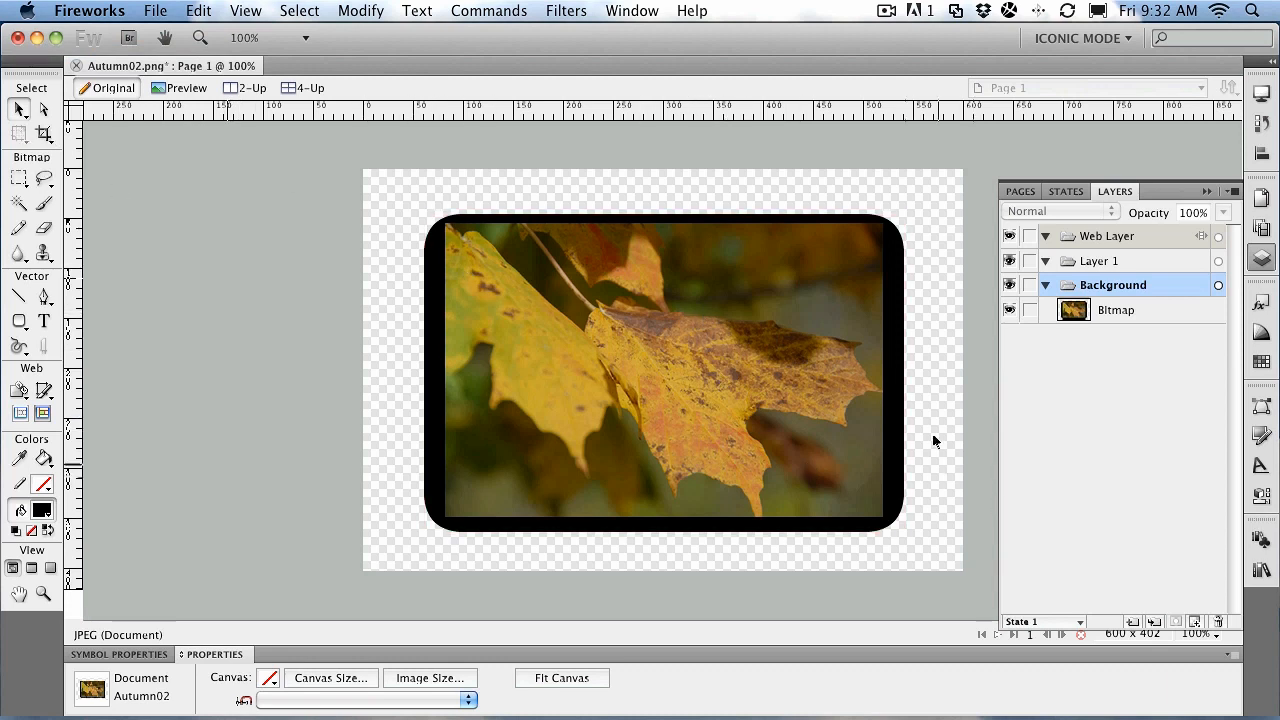
# - Select the framed leaf photo bitmap and turn on 9-slice scaling to show its guides
pyautogui.click(770, 283)
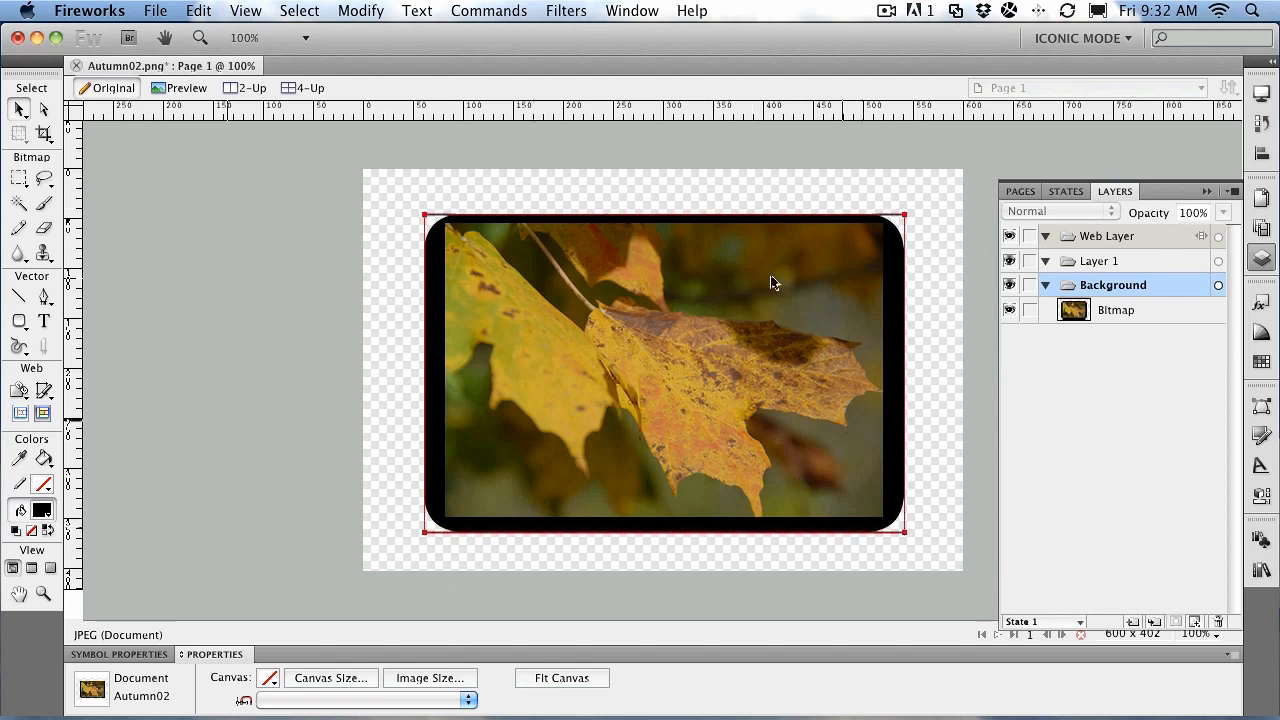
pyautogui.moveTo(535, 336)
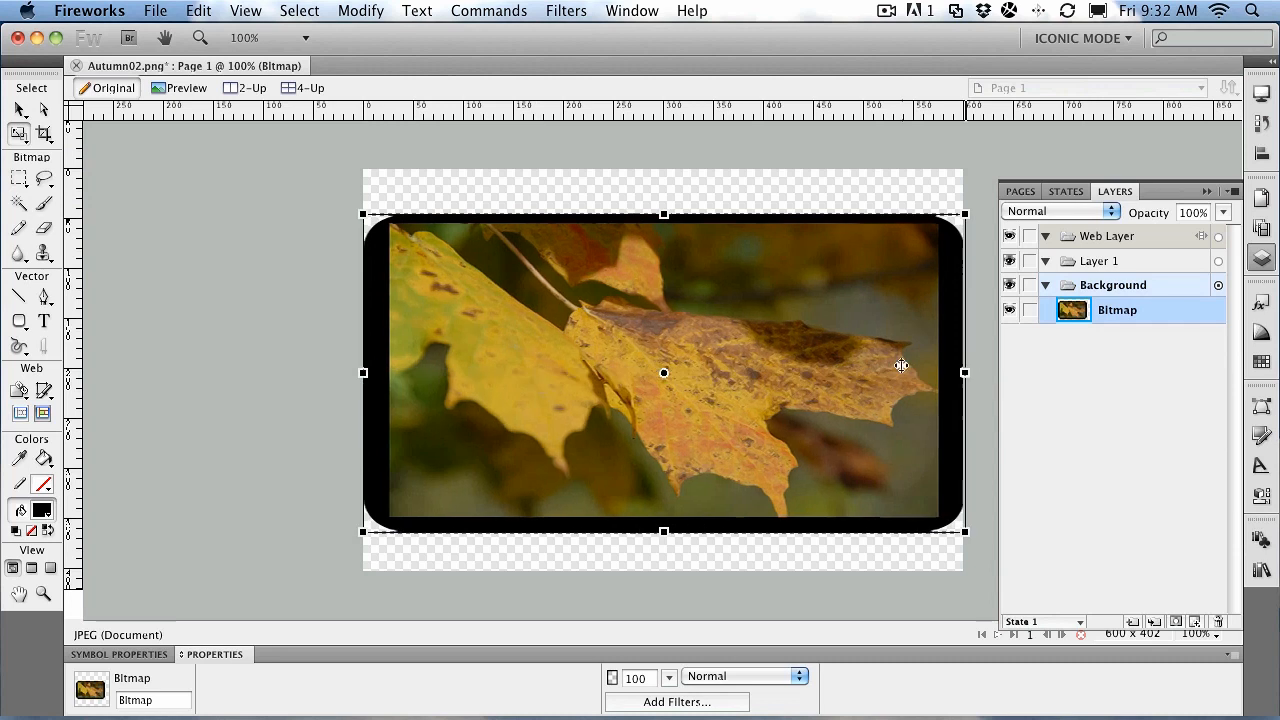
pyautogui.moveTo(975, 290)
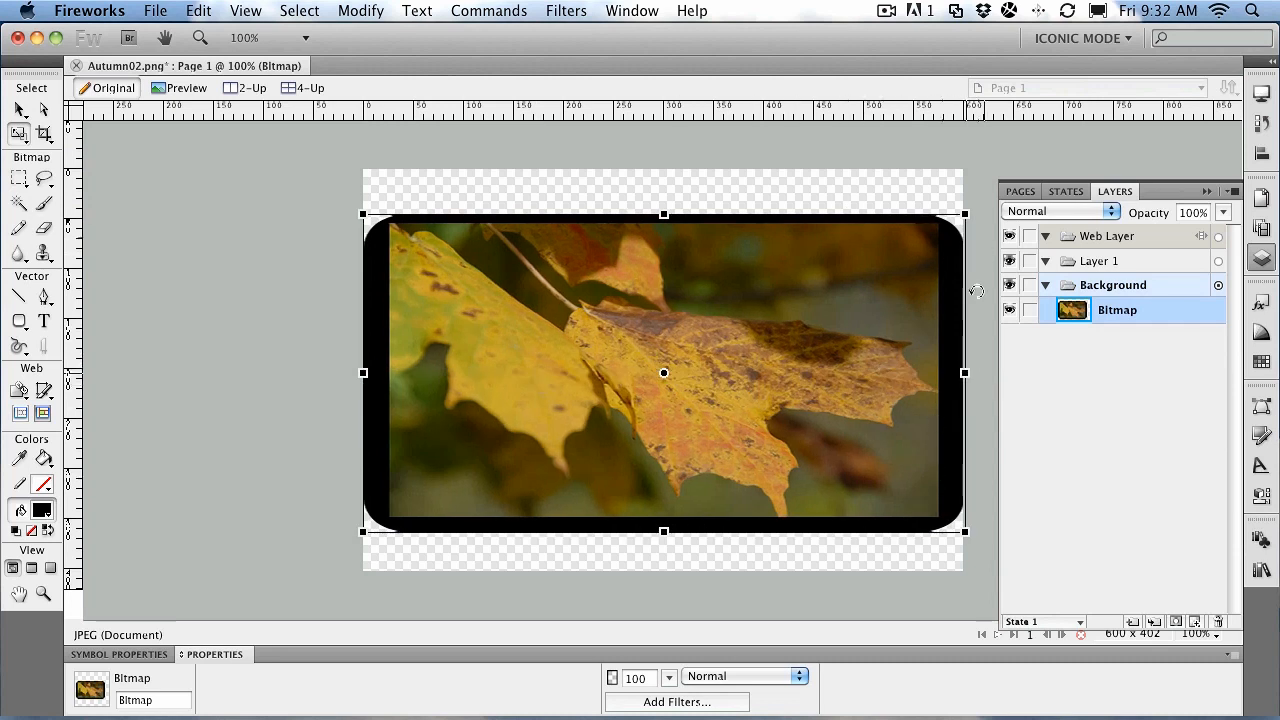
pyautogui.moveTo(449, 384)
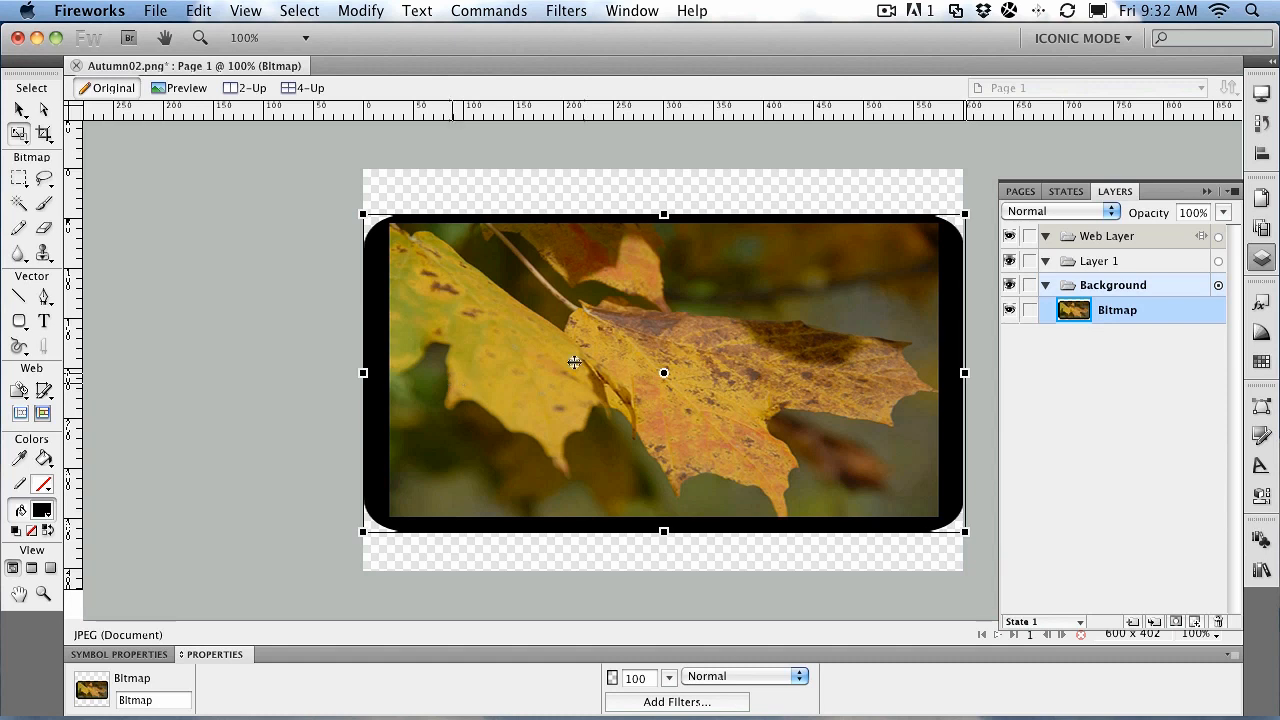
pyautogui.moveTo(725, 370)
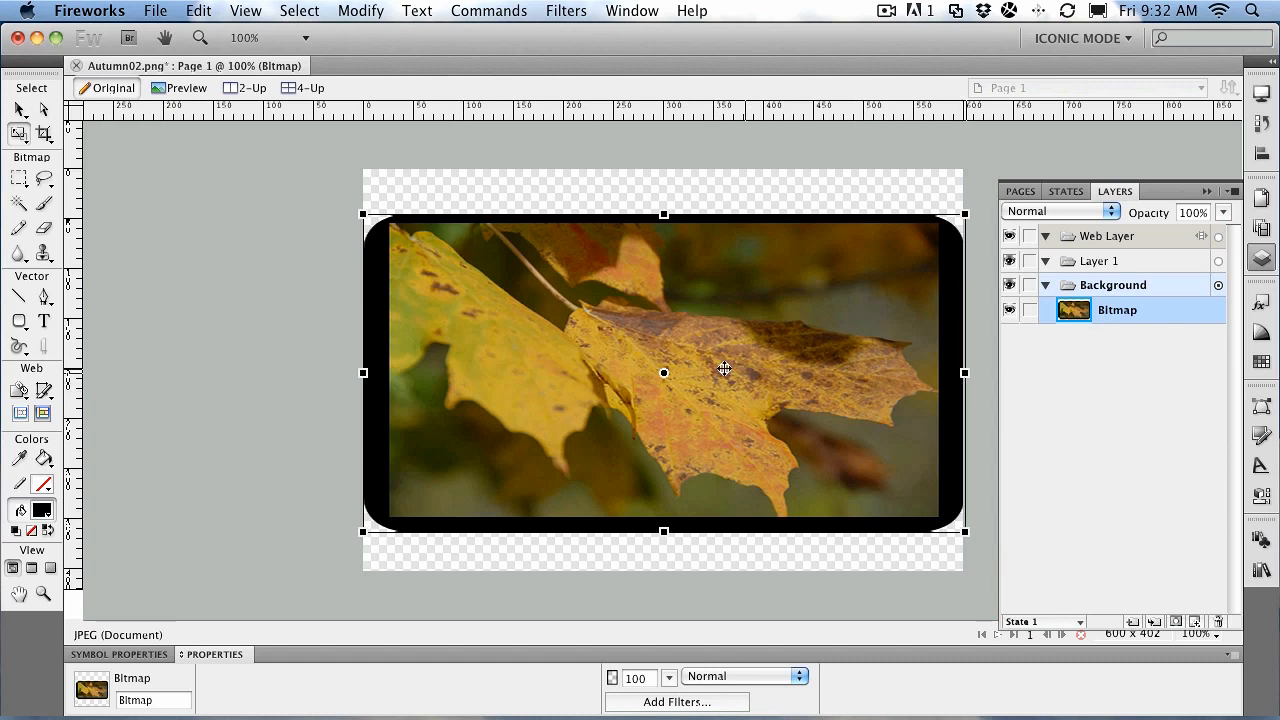
pyautogui.moveTo(531, 392)
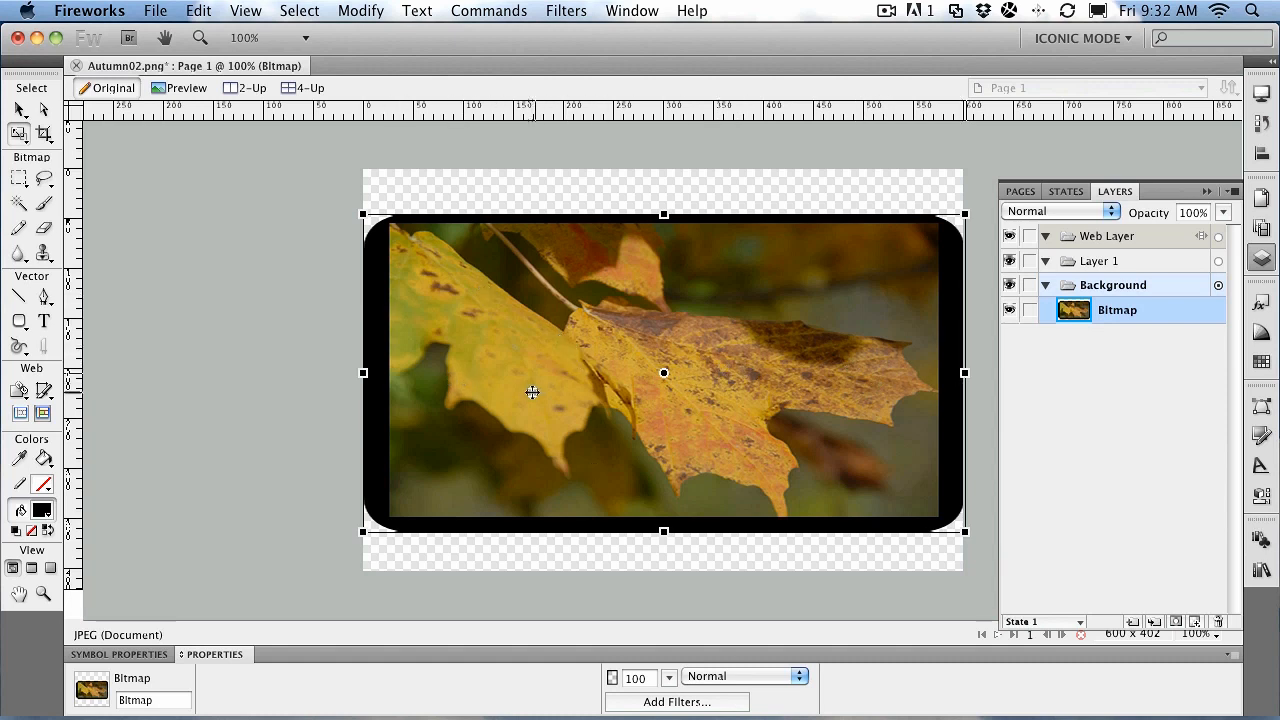
pyautogui.moveTo(527, 401)
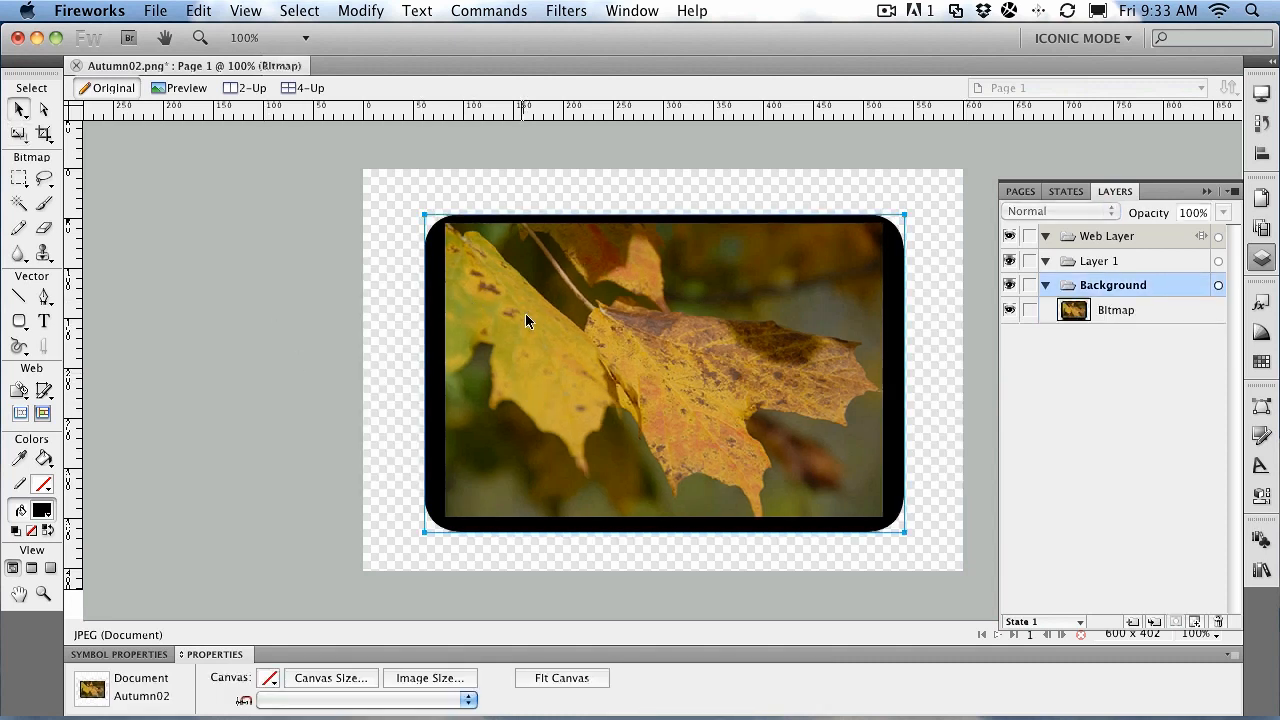
pyautogui.click(1116, 310)
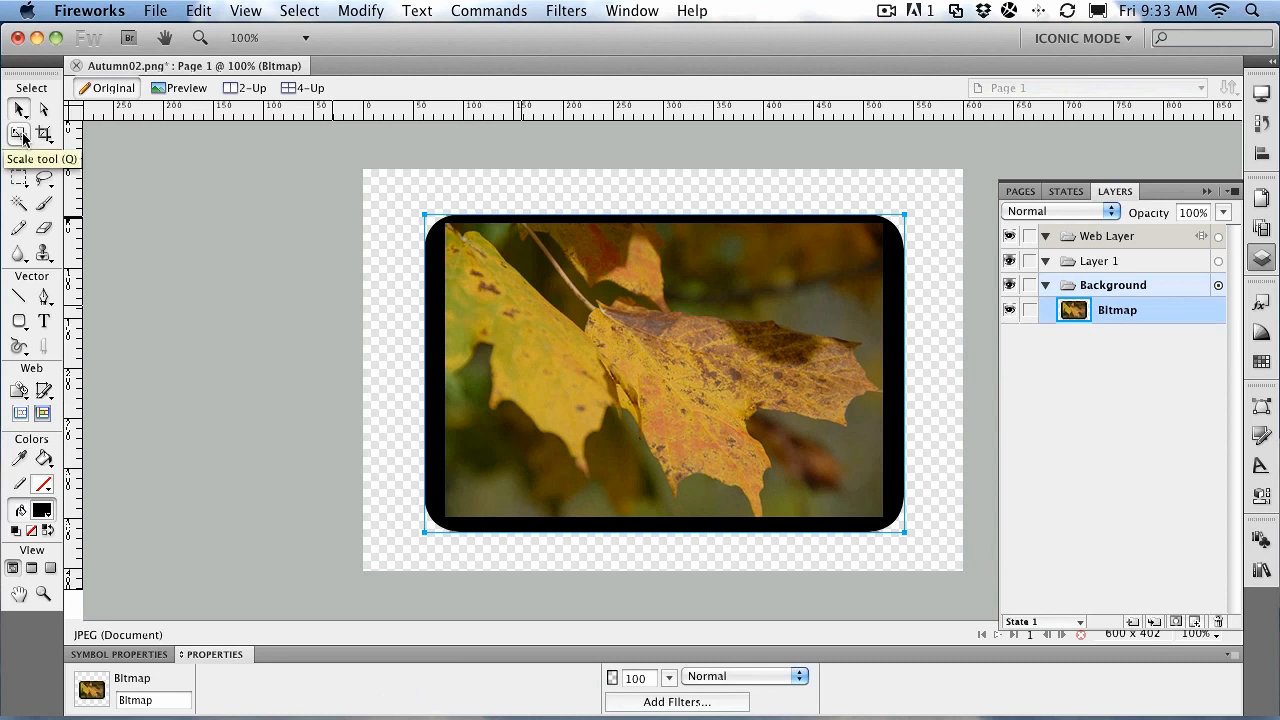
pyautogui.click(18, 134)
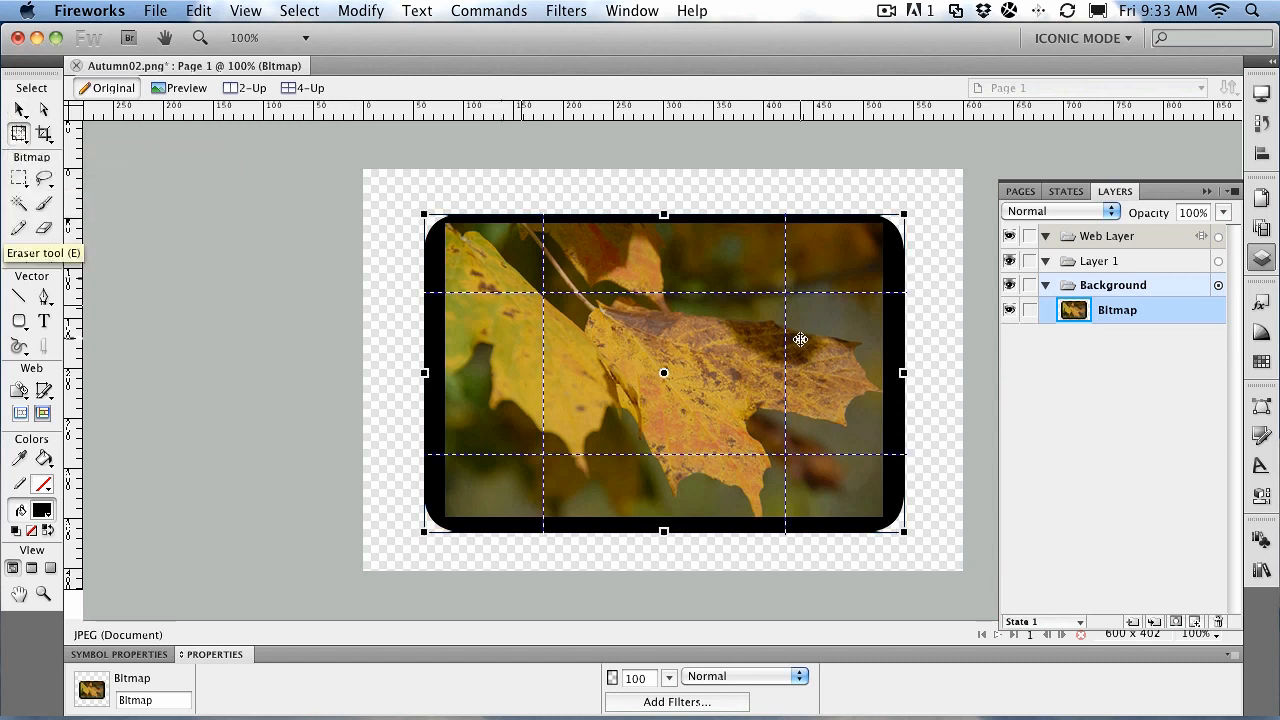
pyautogui.moveTo(518, 285)
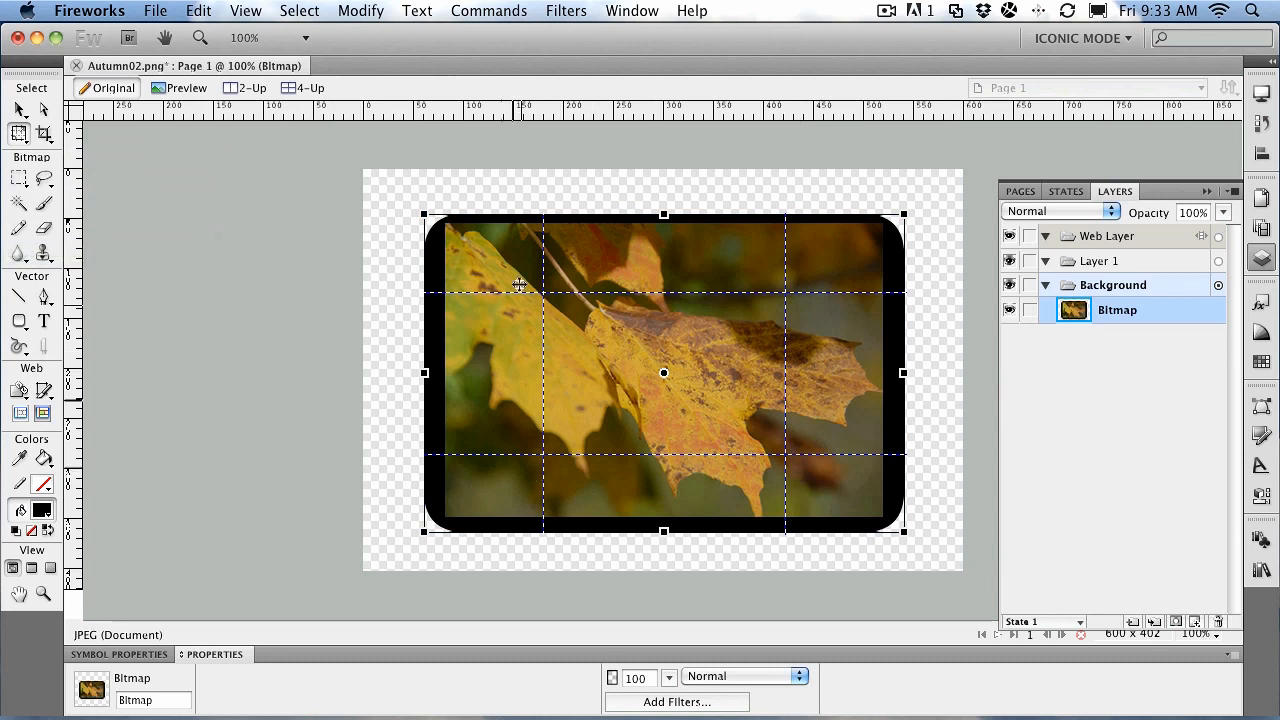
pyautogui.moveTo(586, 352)
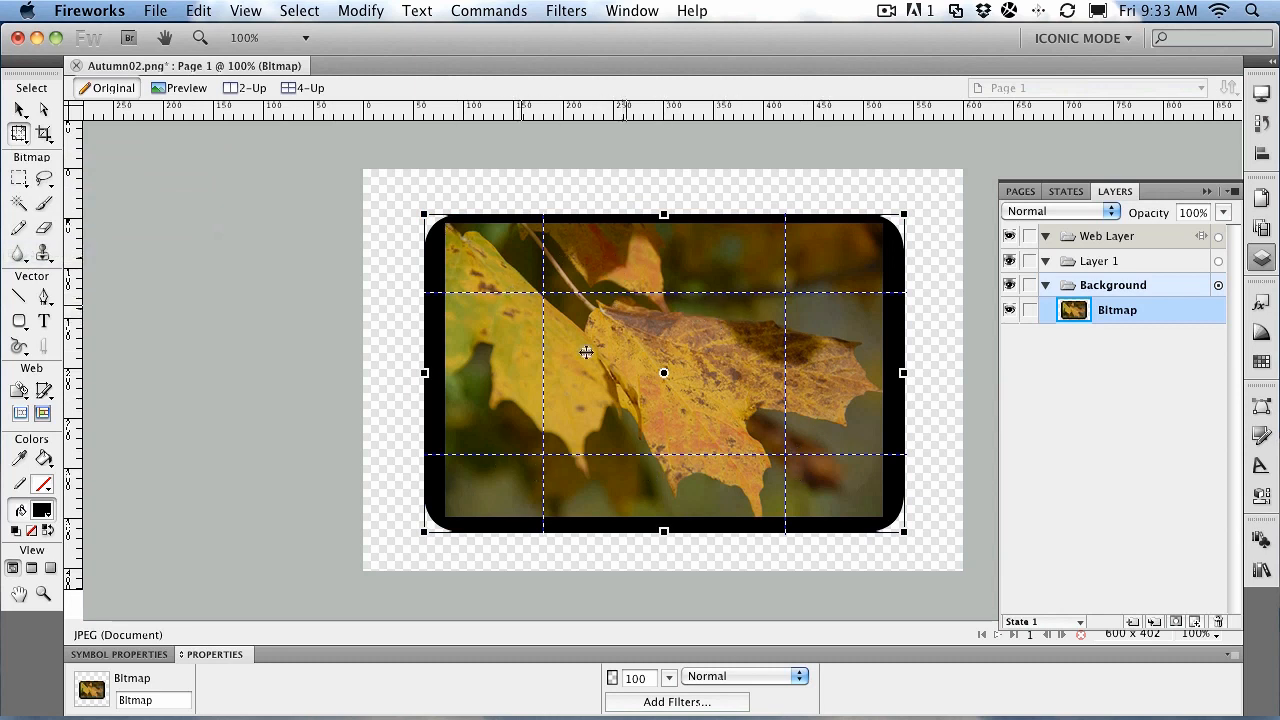
pyautogui.moveTo(820, 385)
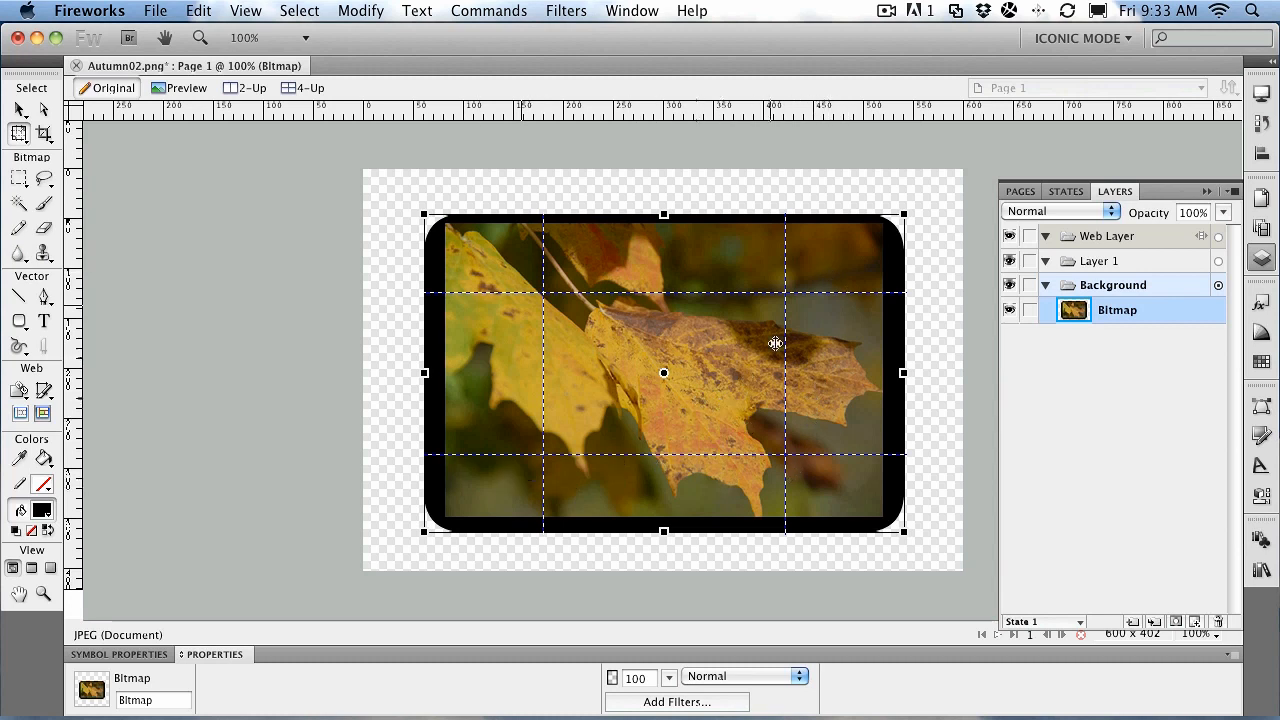
pyautogui.moveTo(544, 341)
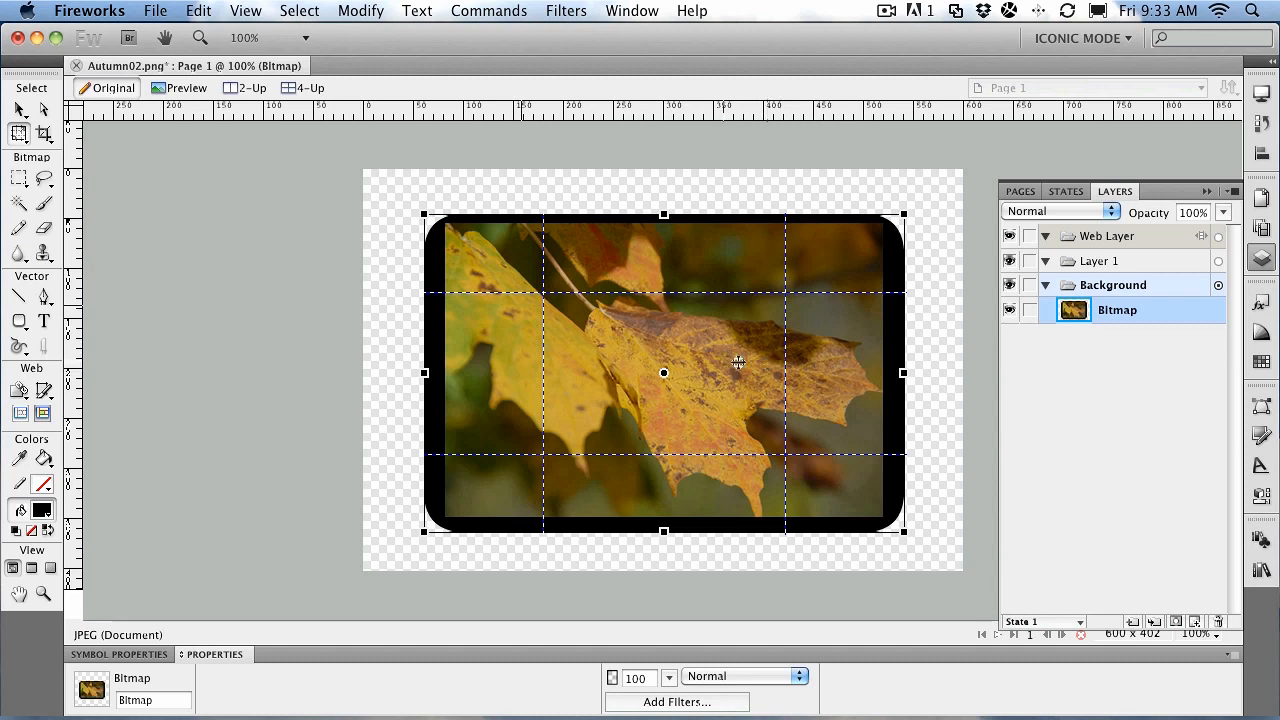
pyautogui.moveTo(531, 334)
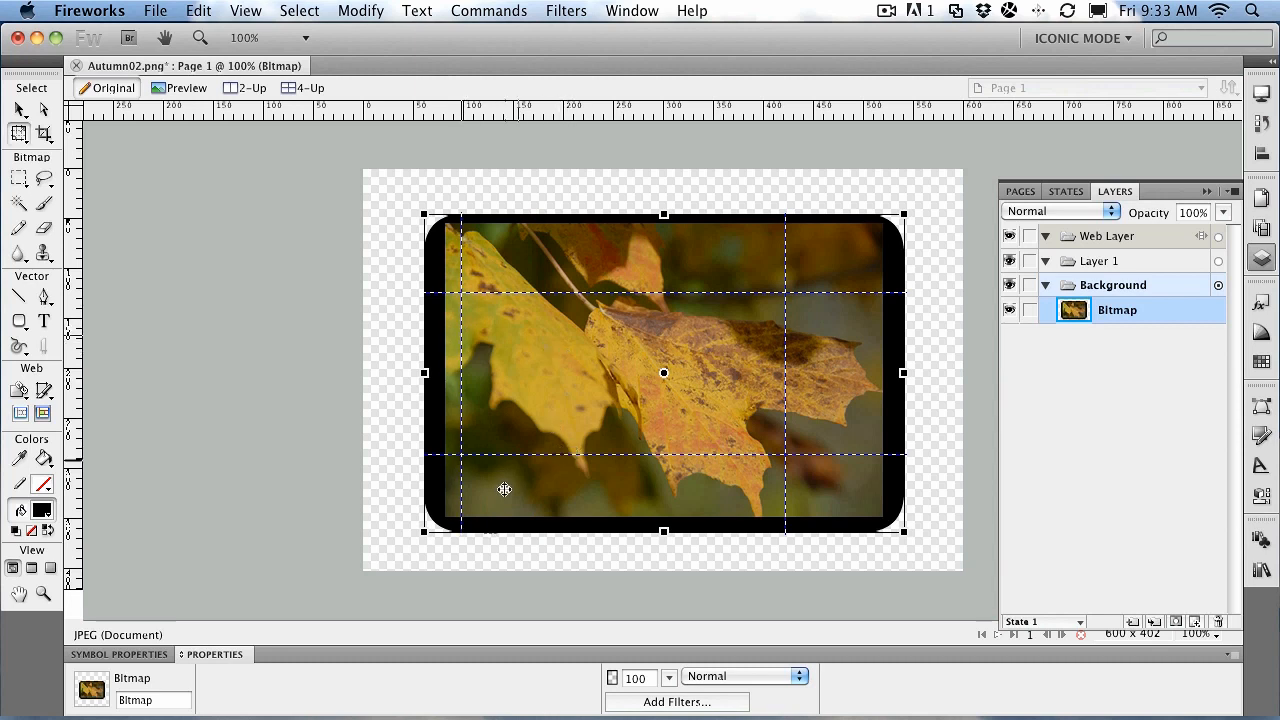
pyautogui.moveTo(793, 333)
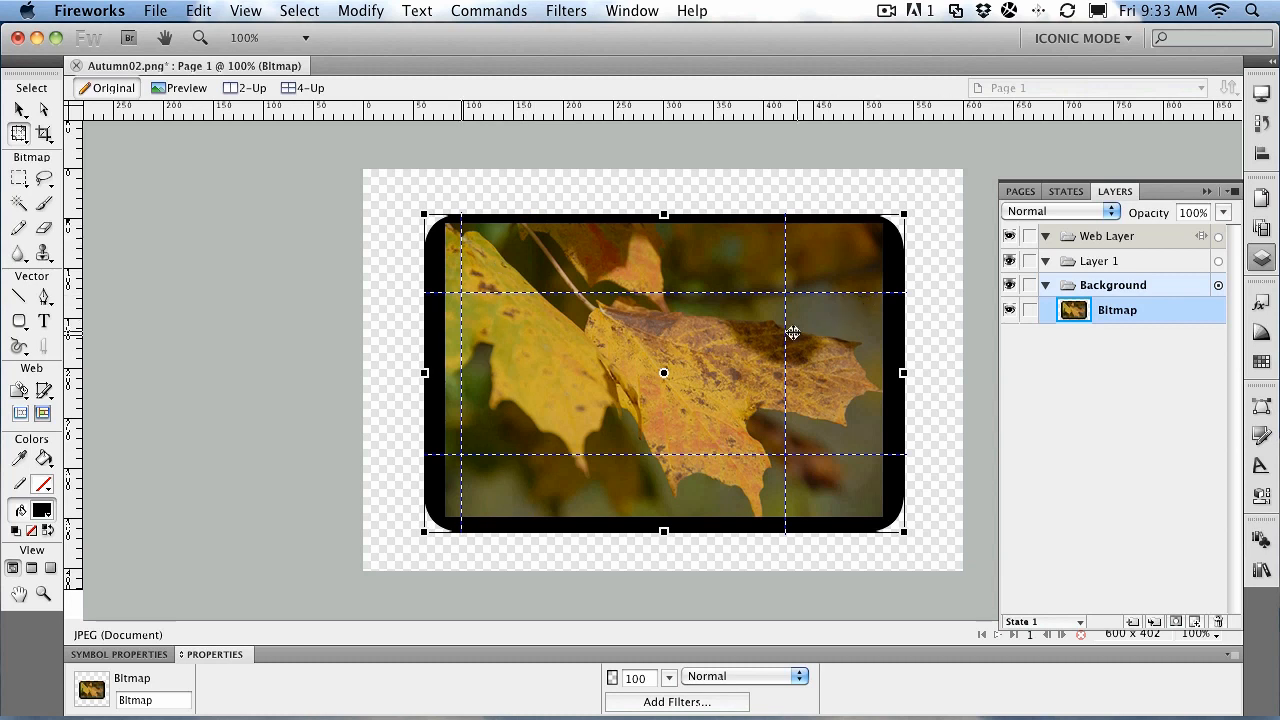
pyautogui.moveTo(785, 327)
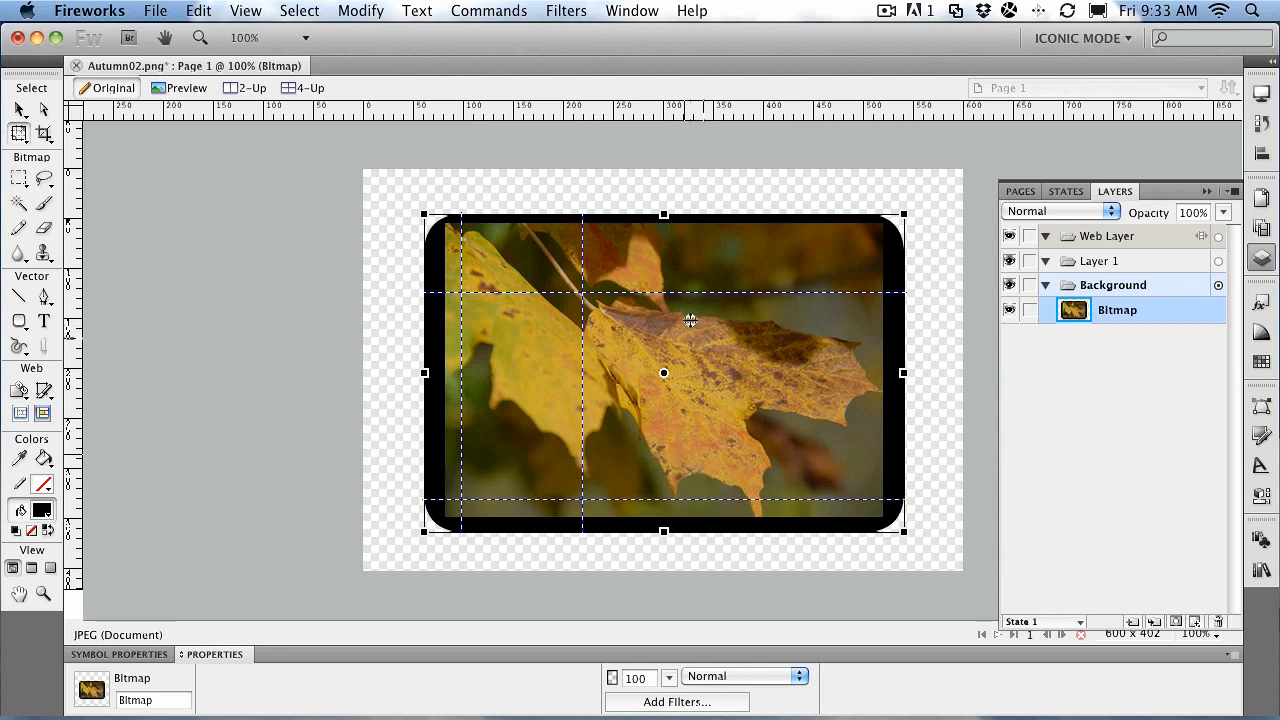
pyautogui.moveTo(743, 400)
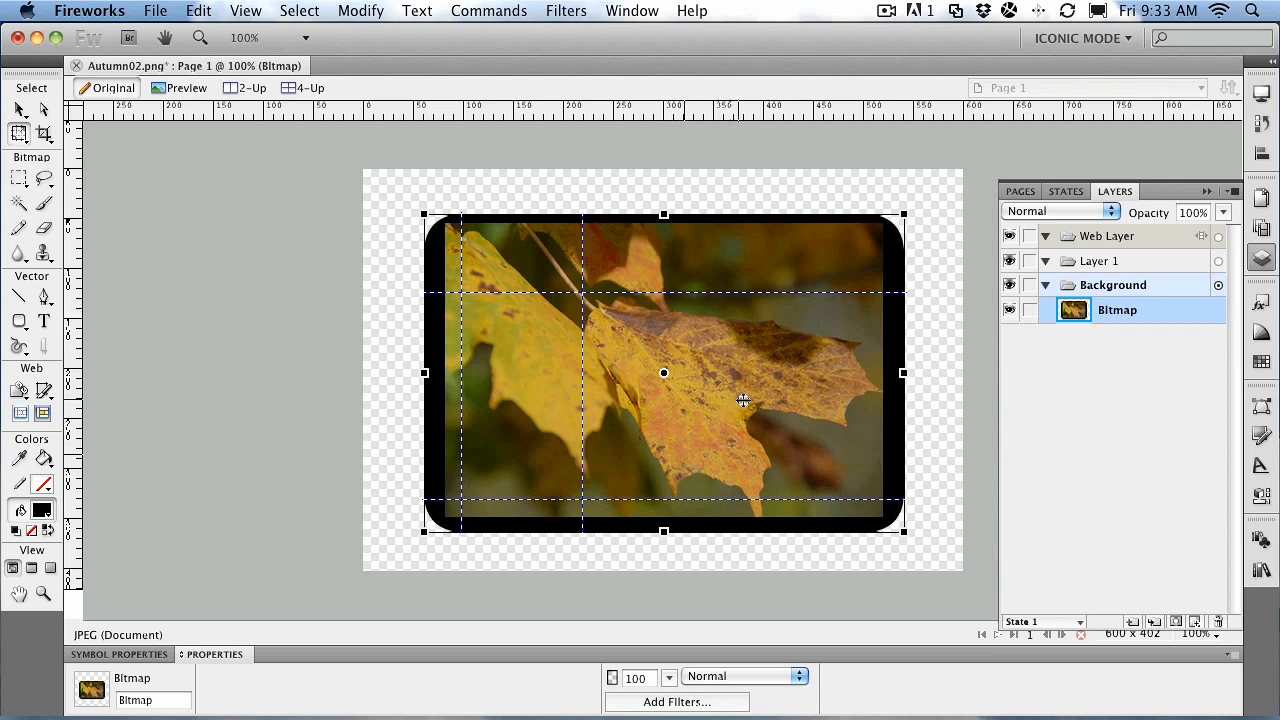
pyautogui.moveTo(426, 373)
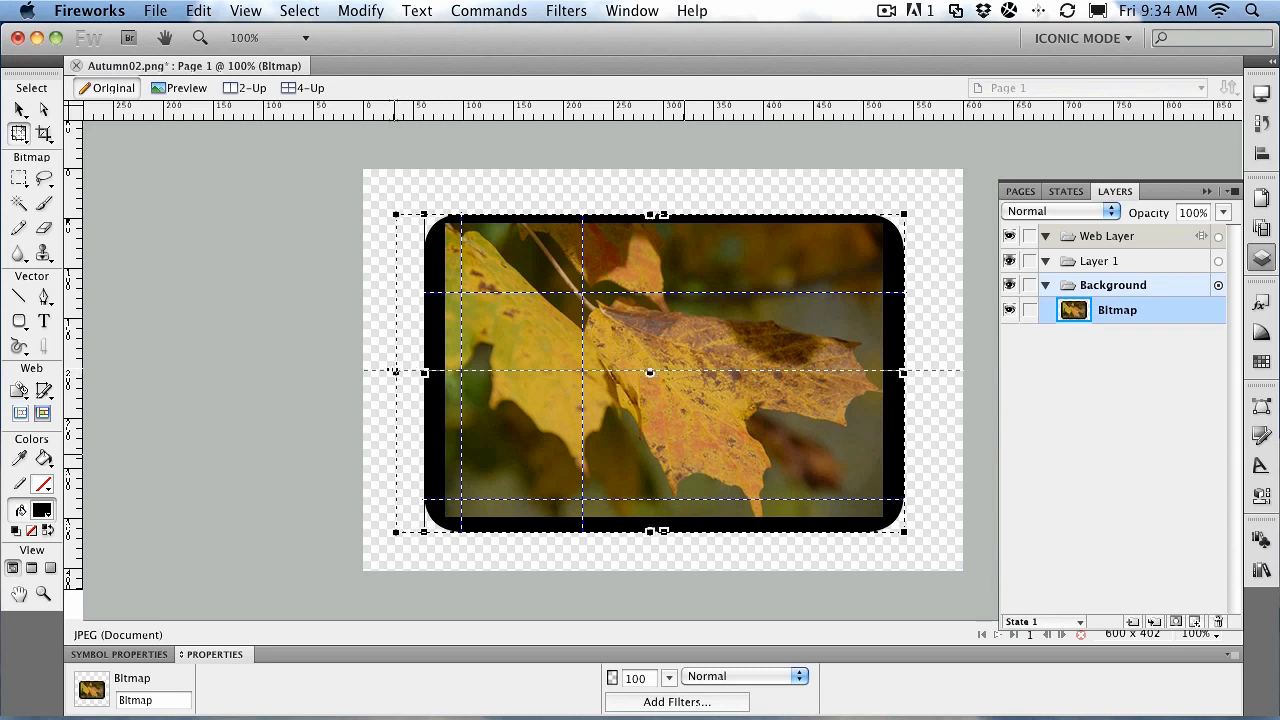
# - Drag the photo's left side out to the canvas's left edge, keeping the rounded corners
pyautogui.moveTo(650, 372); pyautogui.dragTo(595, 372)
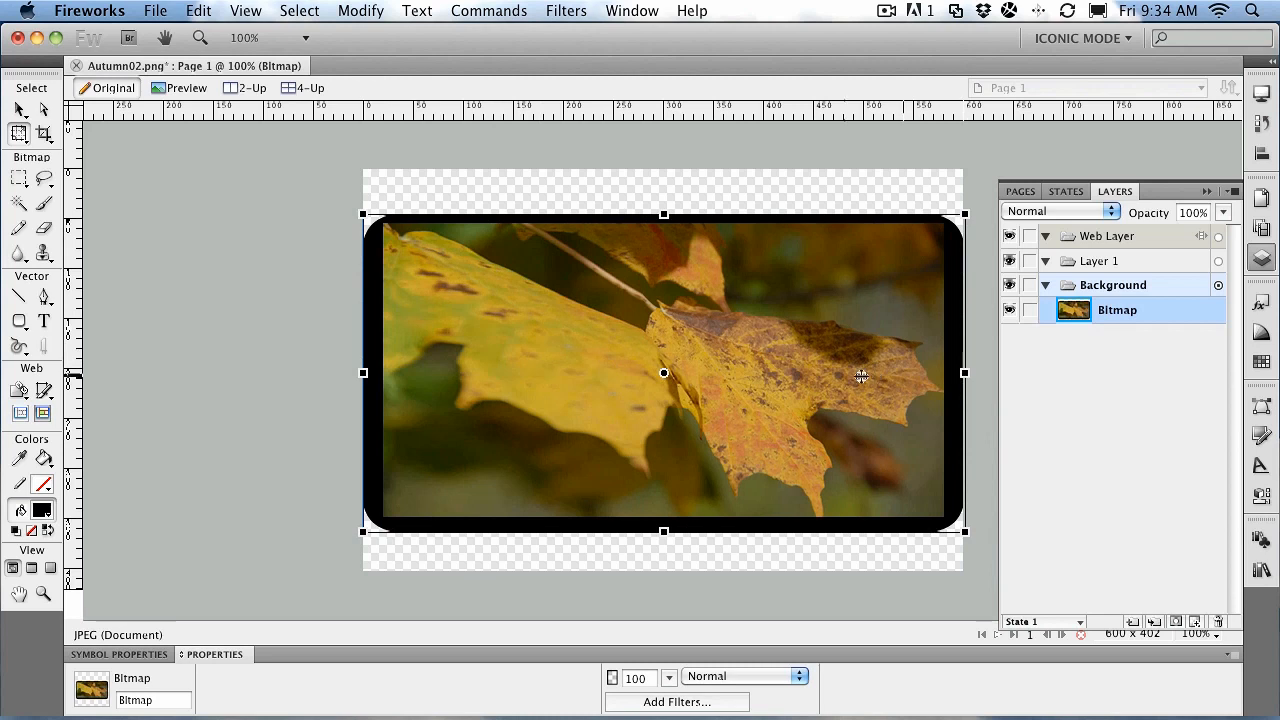
pyautogui.moveTo(800, 425)
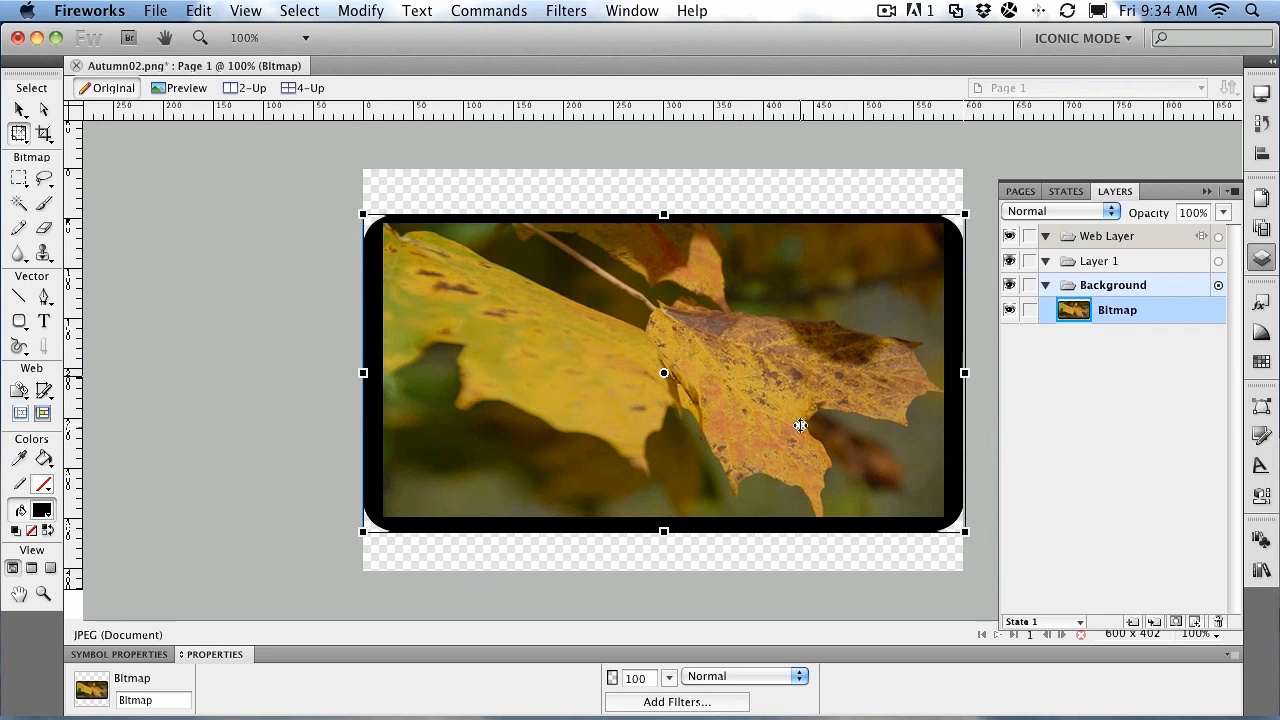
pyautogui.moveTo(735, 389)
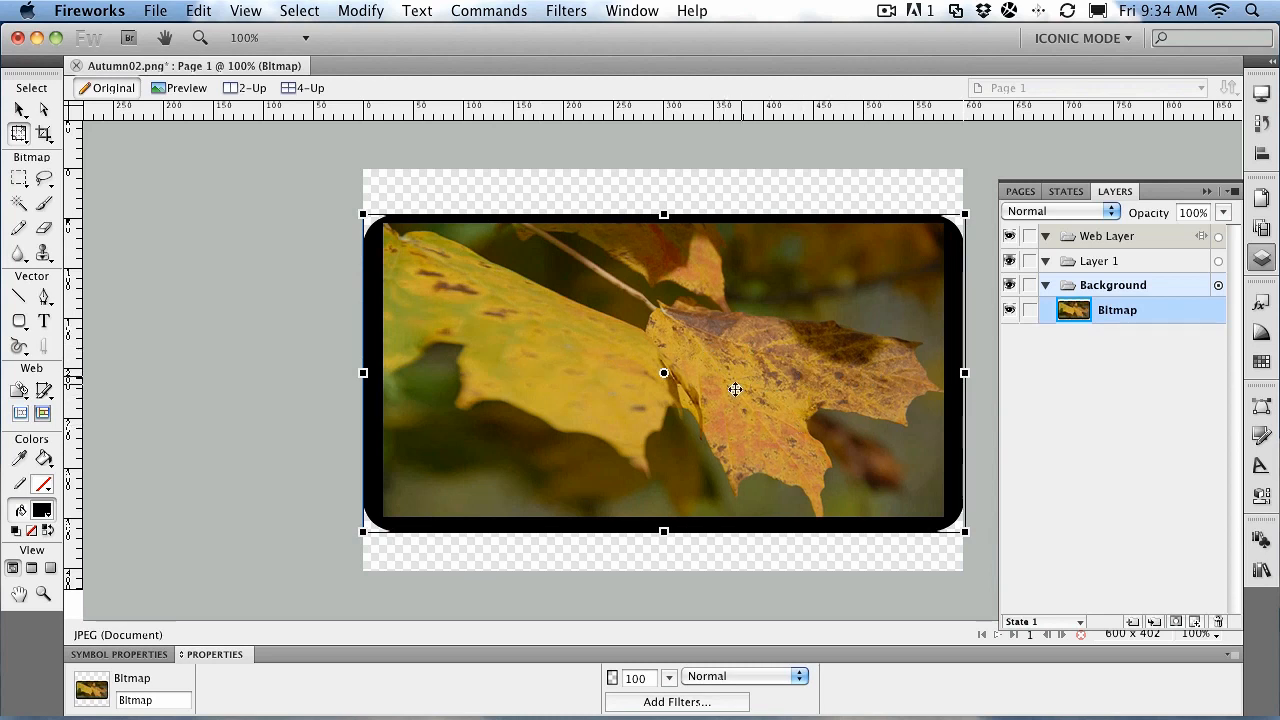
pyautogui.moveTo(757, 384)
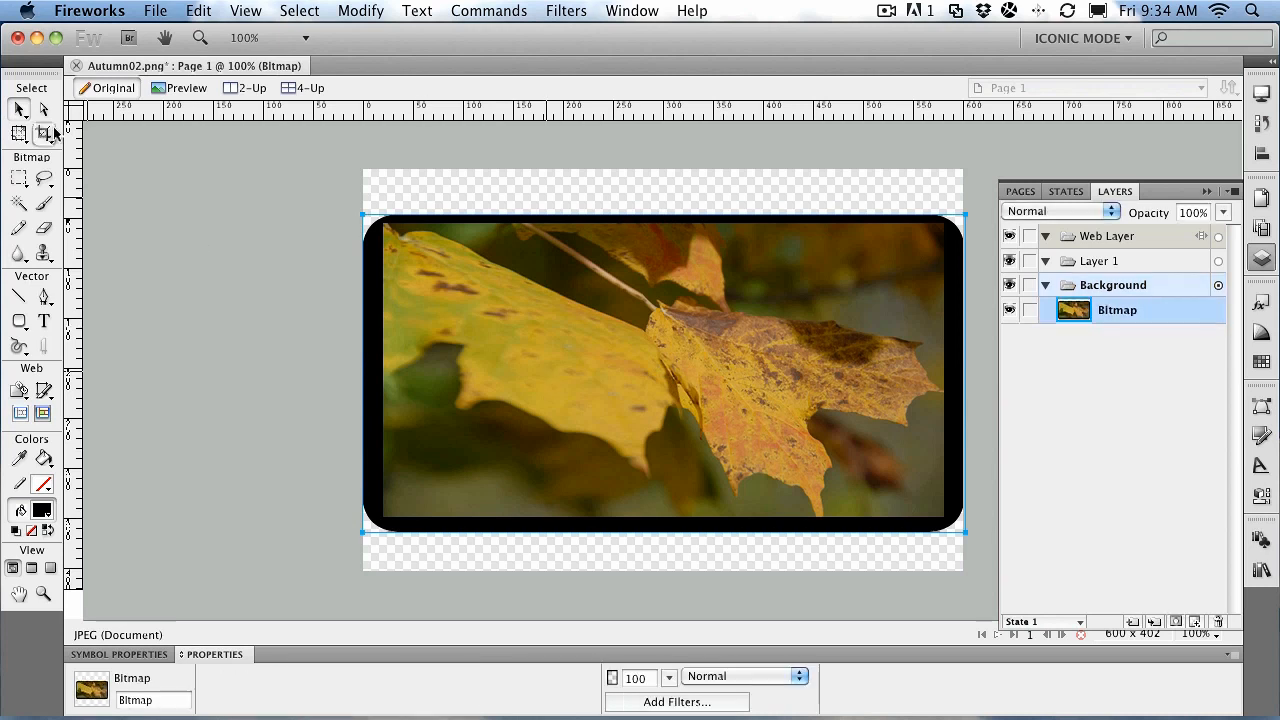
# - Pick 9-slice scaling from the Scale tool flyout to redisplay guides on the widened photo
pyautogui.click(44, 133)
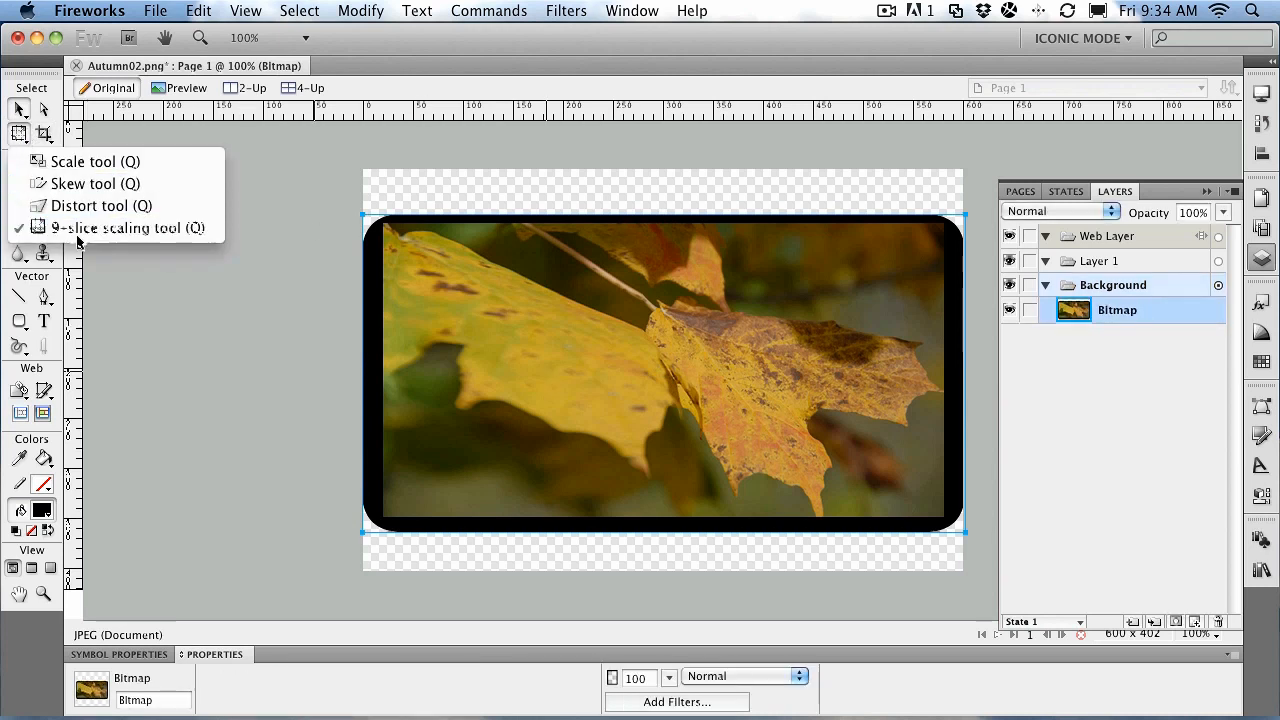
pyautogui.click(125, 227)
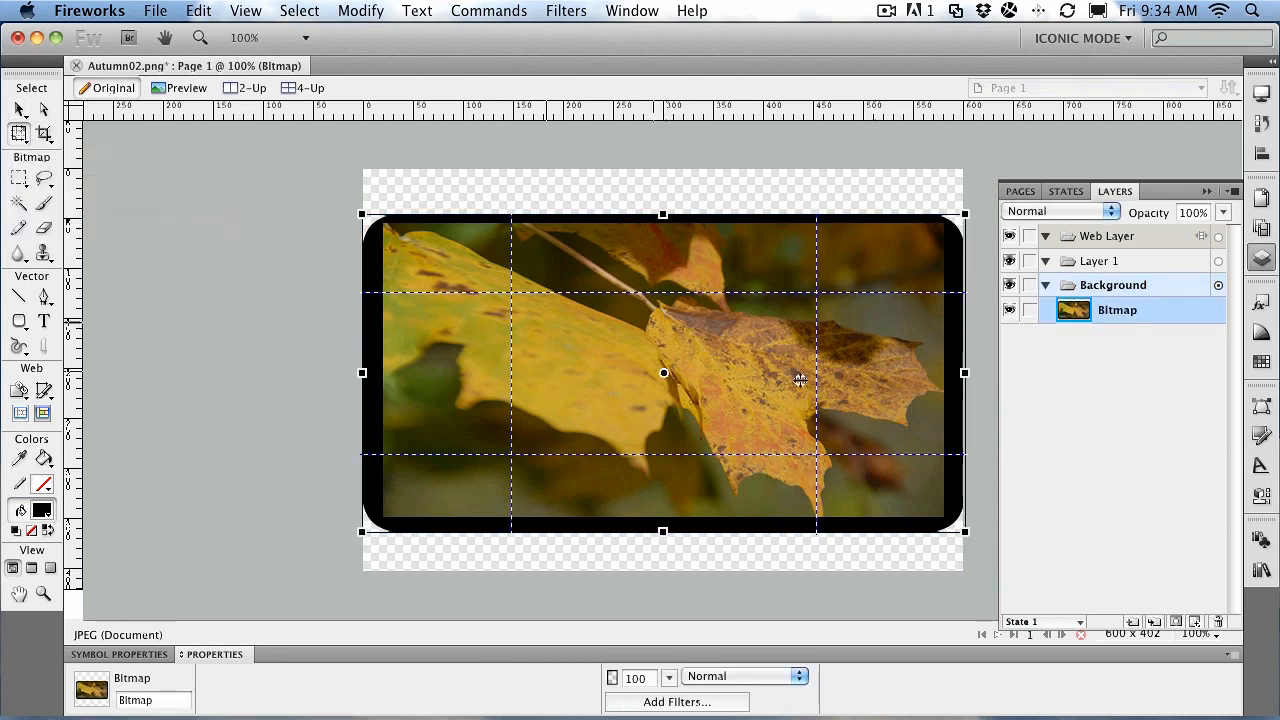
pyautogui.moveTo(820, 390)
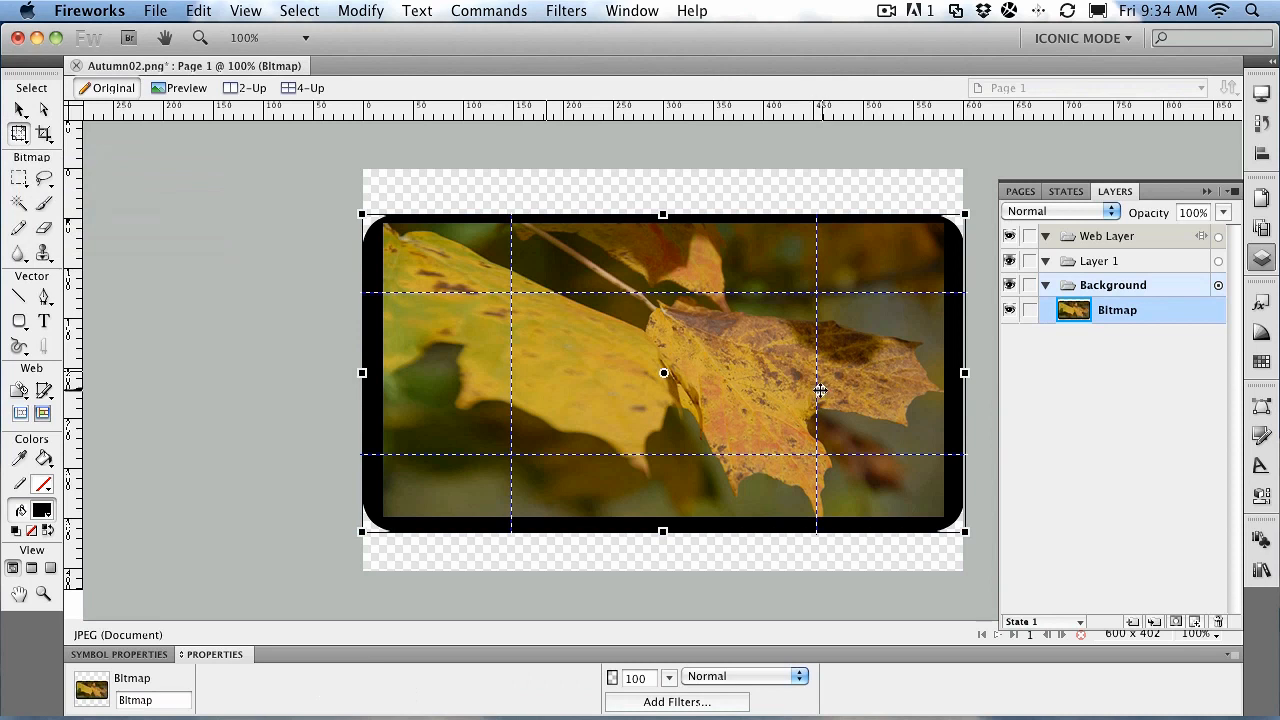
pyautogui.moveTo(507, 365)
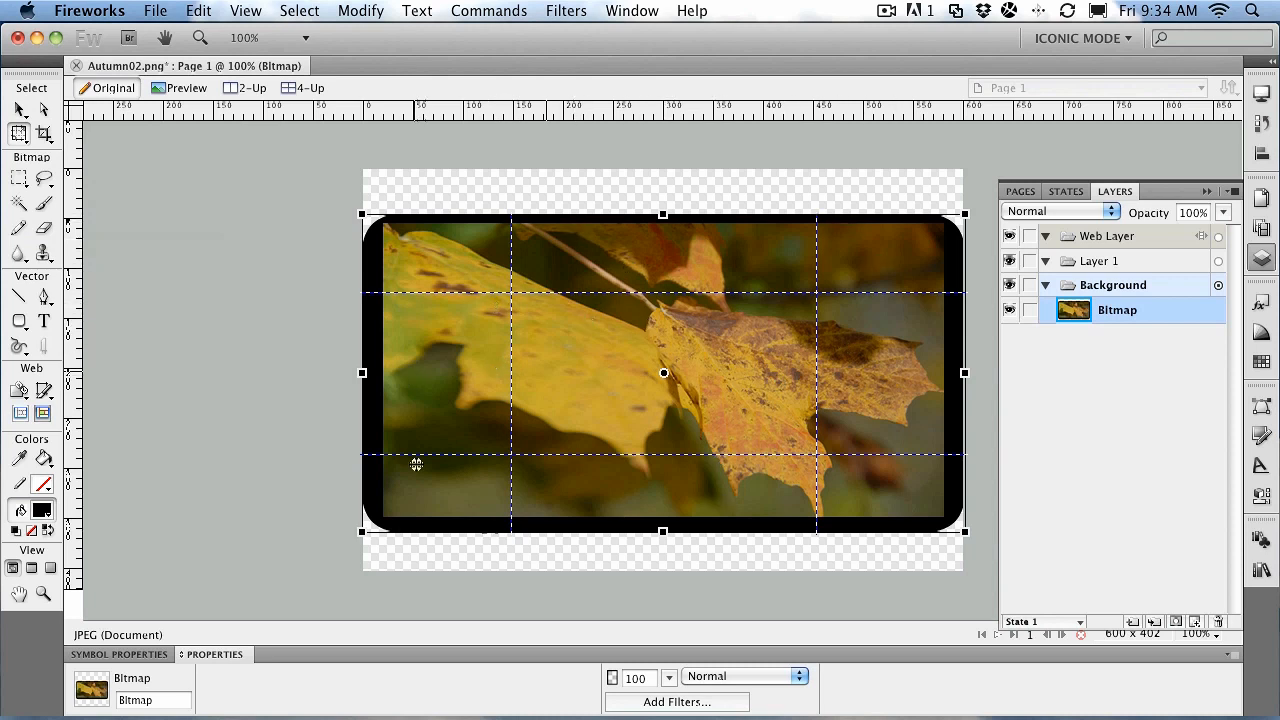
pyautogui.moveTo(918, 294)
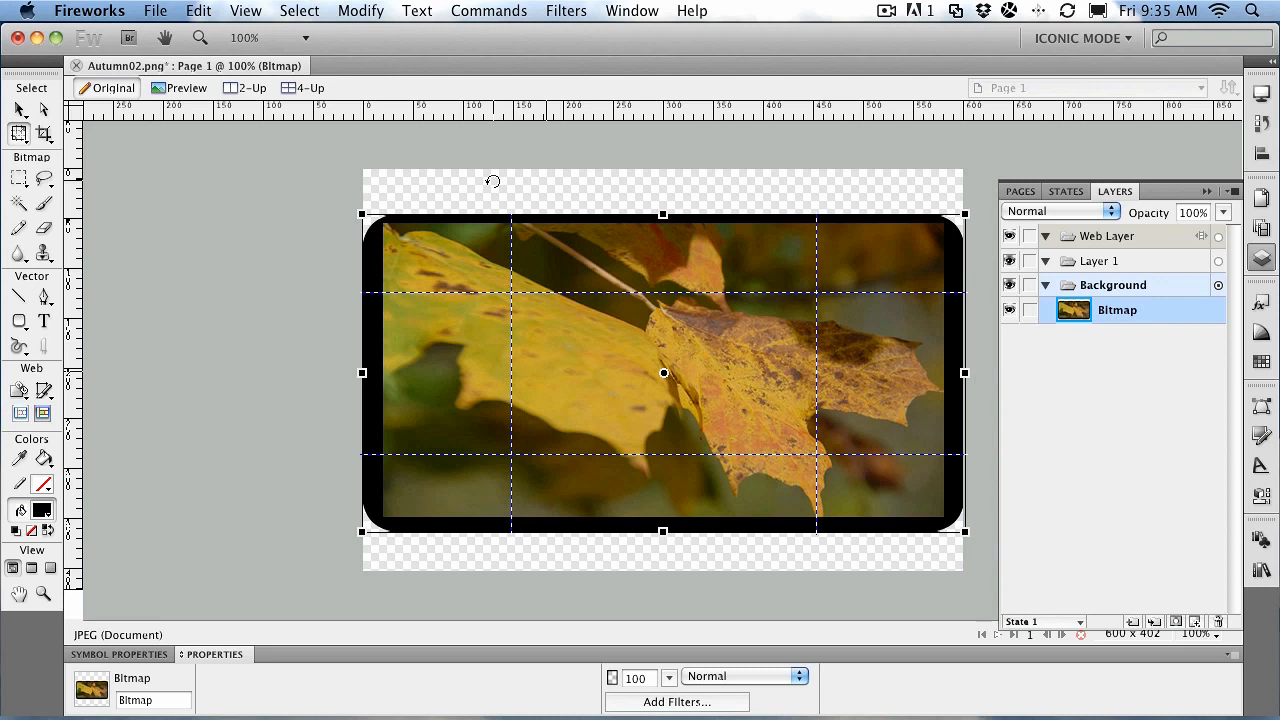
pyautogui.moveTo(590, 315)
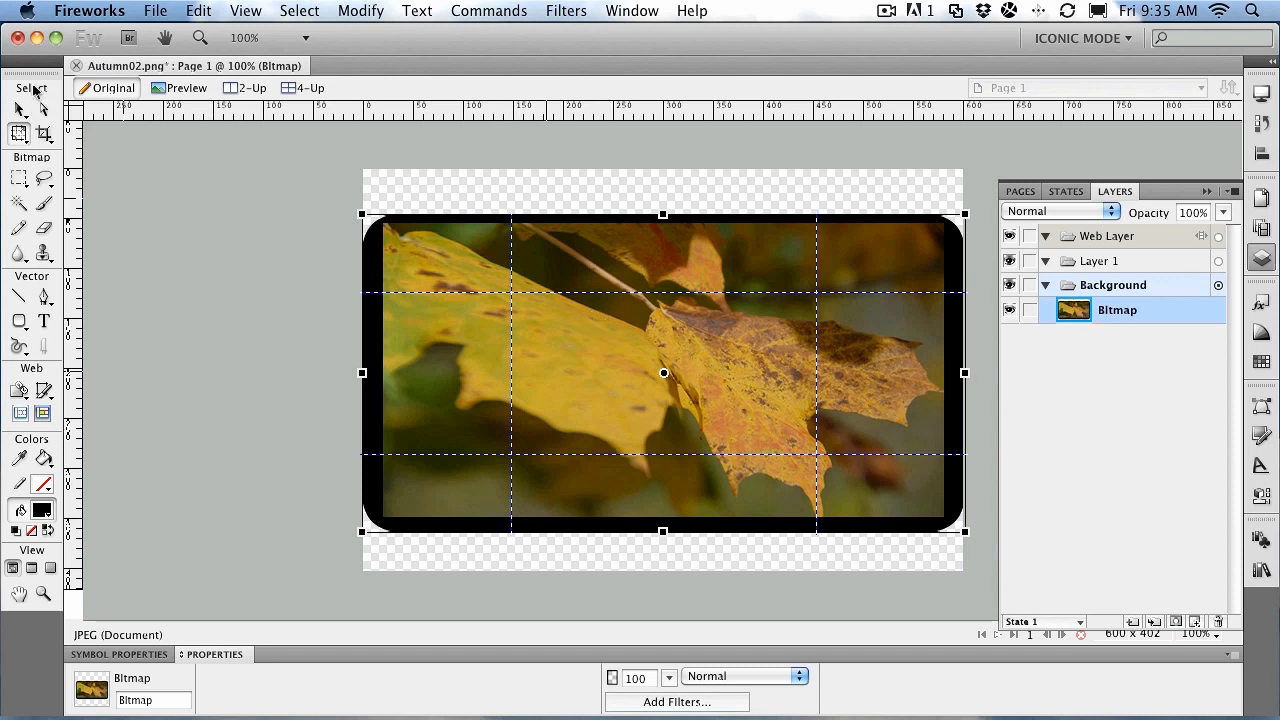
pyautogui.click(20, 133)
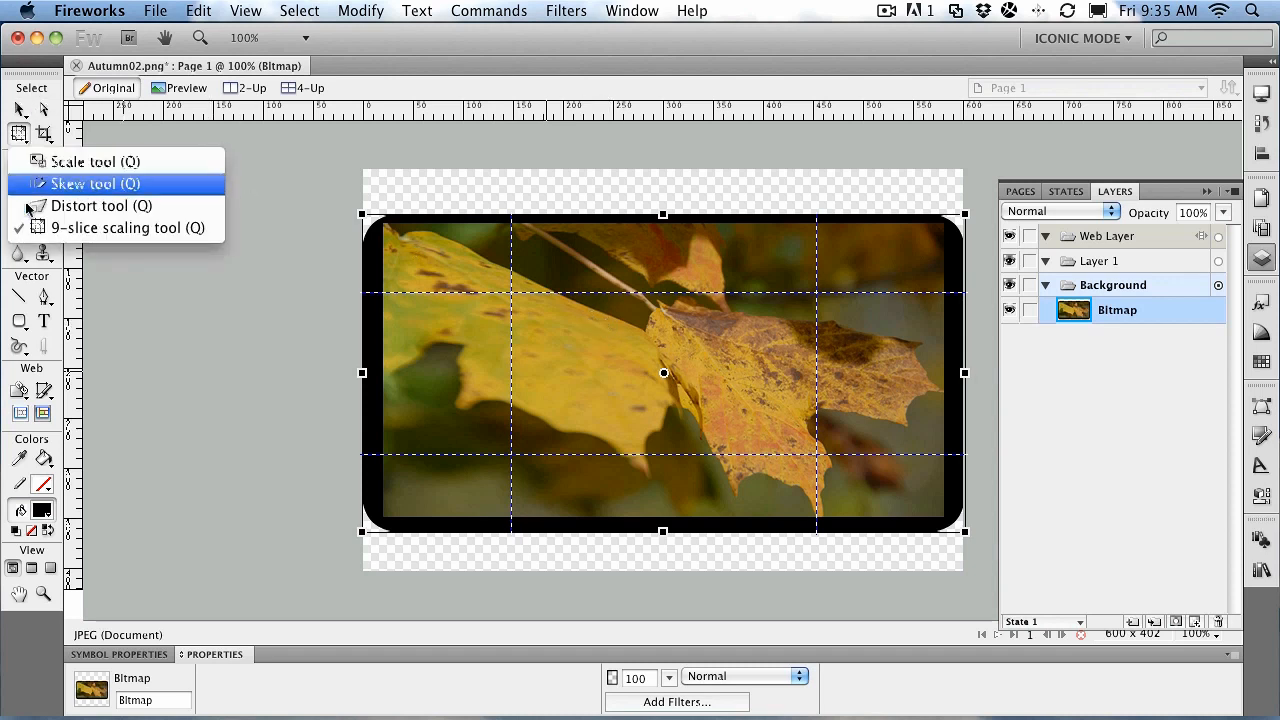
pyautogui.click(94, 183)
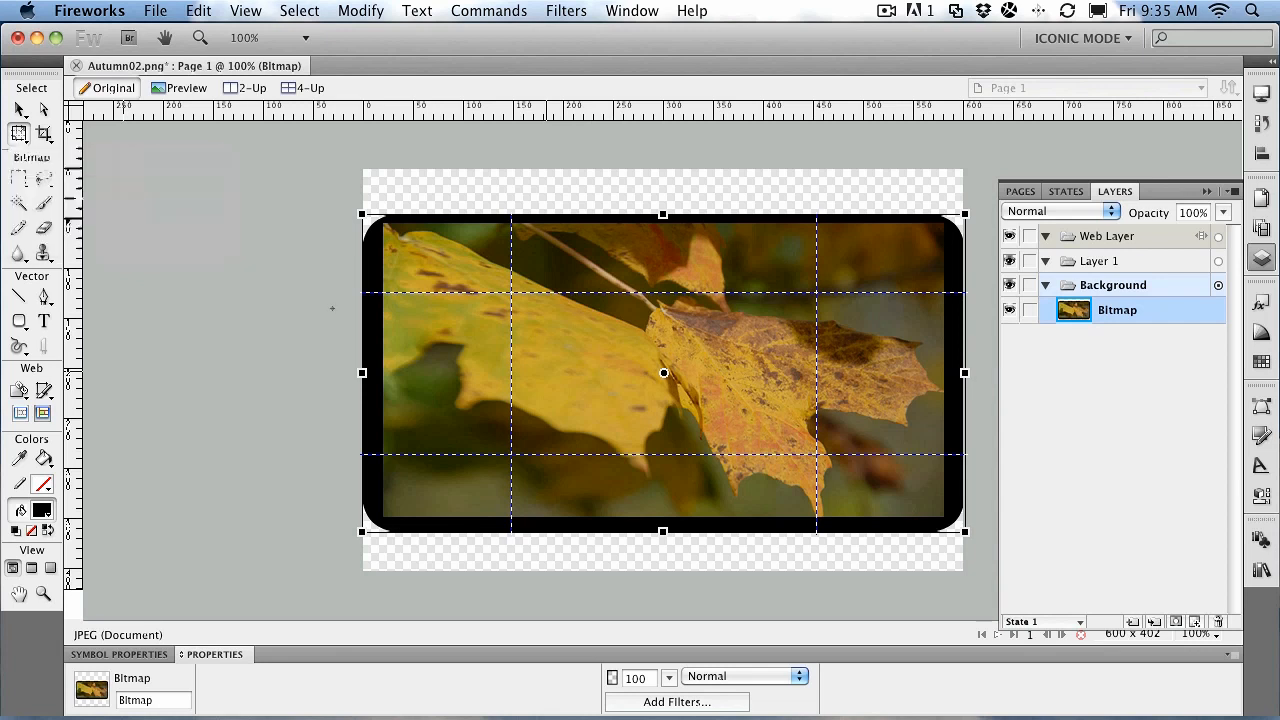